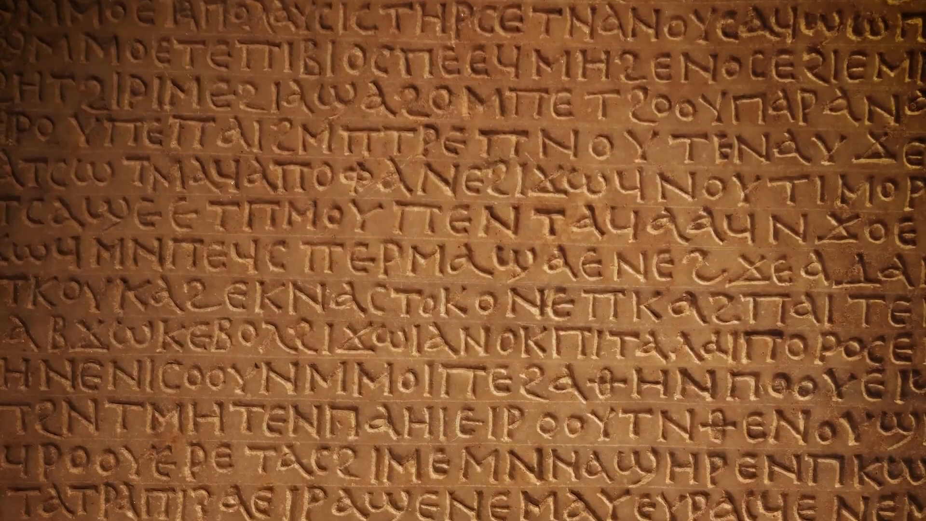
pyautogui.scroll(-3)
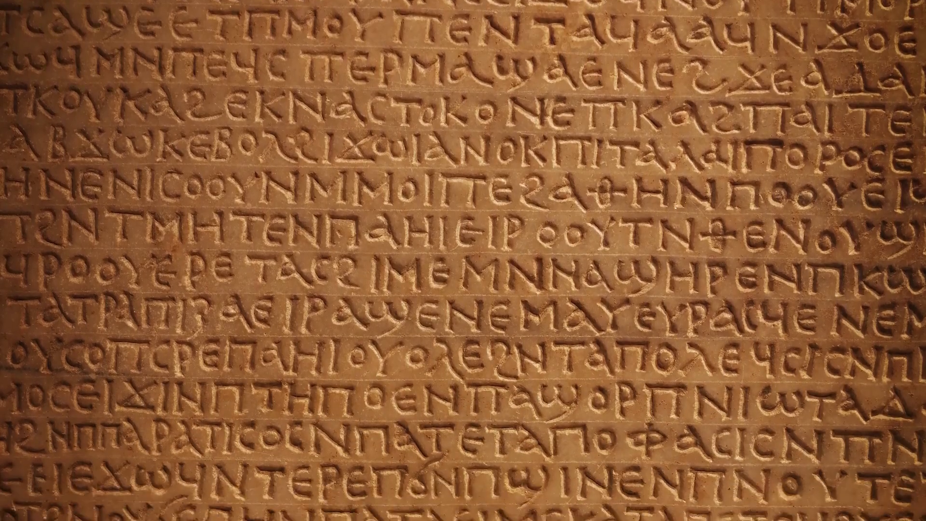